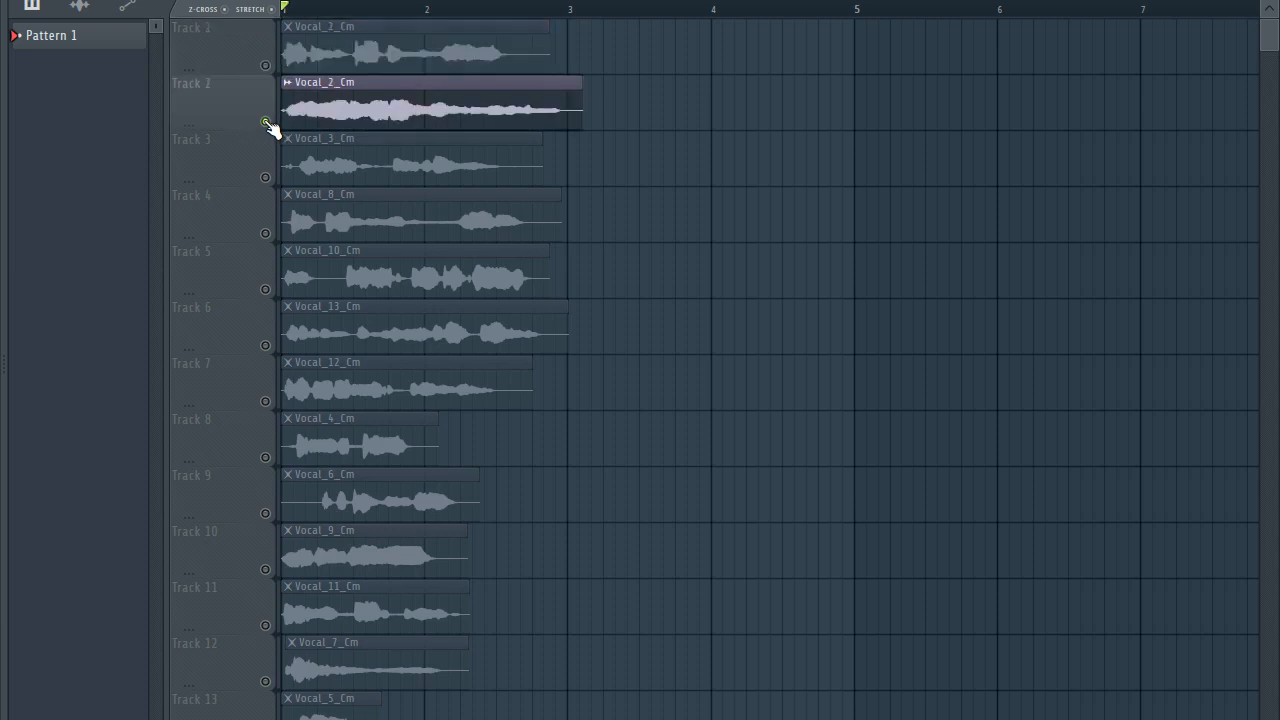
- Solo the vocal tracks one after another in the Playlist, ending with Track 10 and moving toward Track 11
{"action": "left_click", "coordinate": [428, 8]}
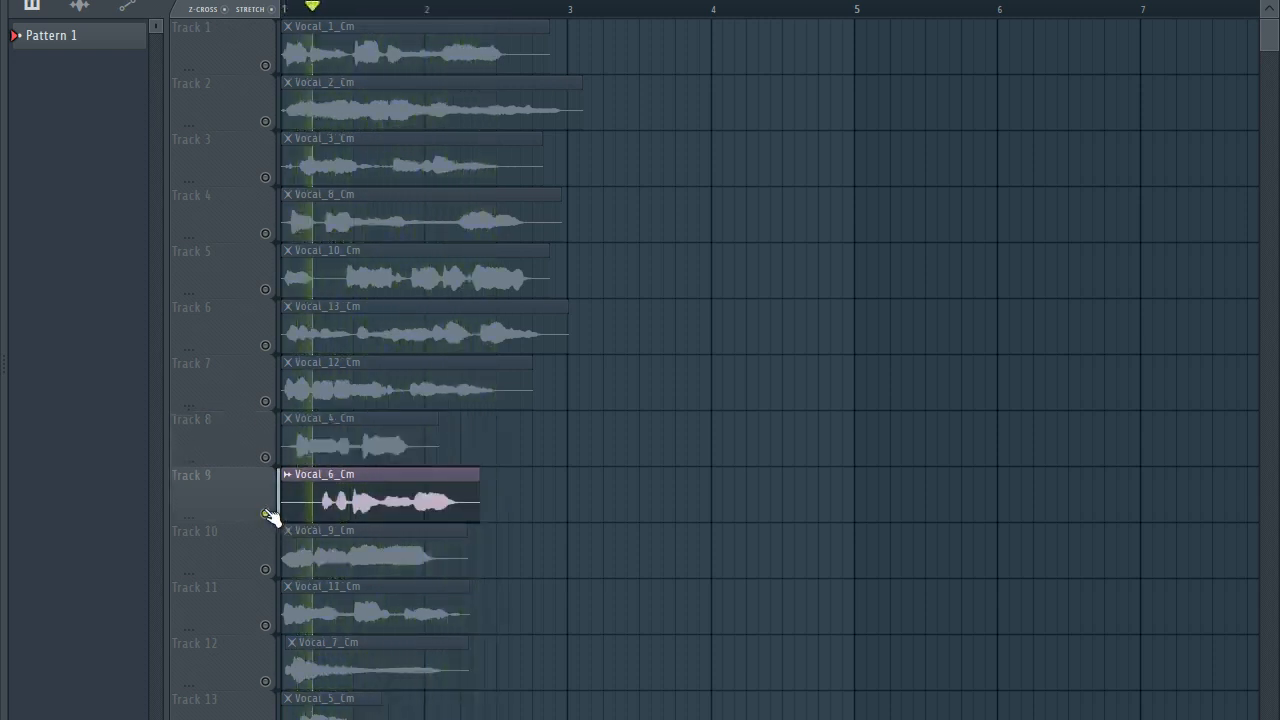
{"action": "left_click", "coordinate": [476, 8]}
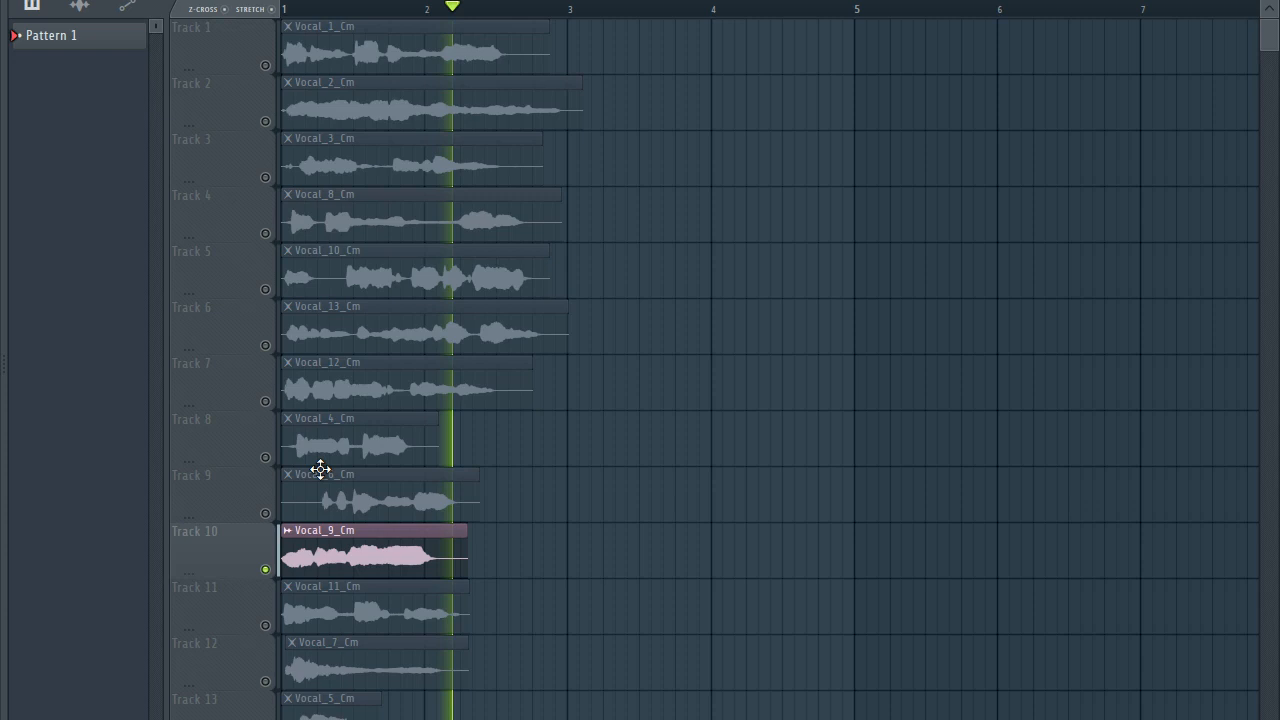
{"action": "scroll", "scroll_direction": "down", "scroll_amount": 3}
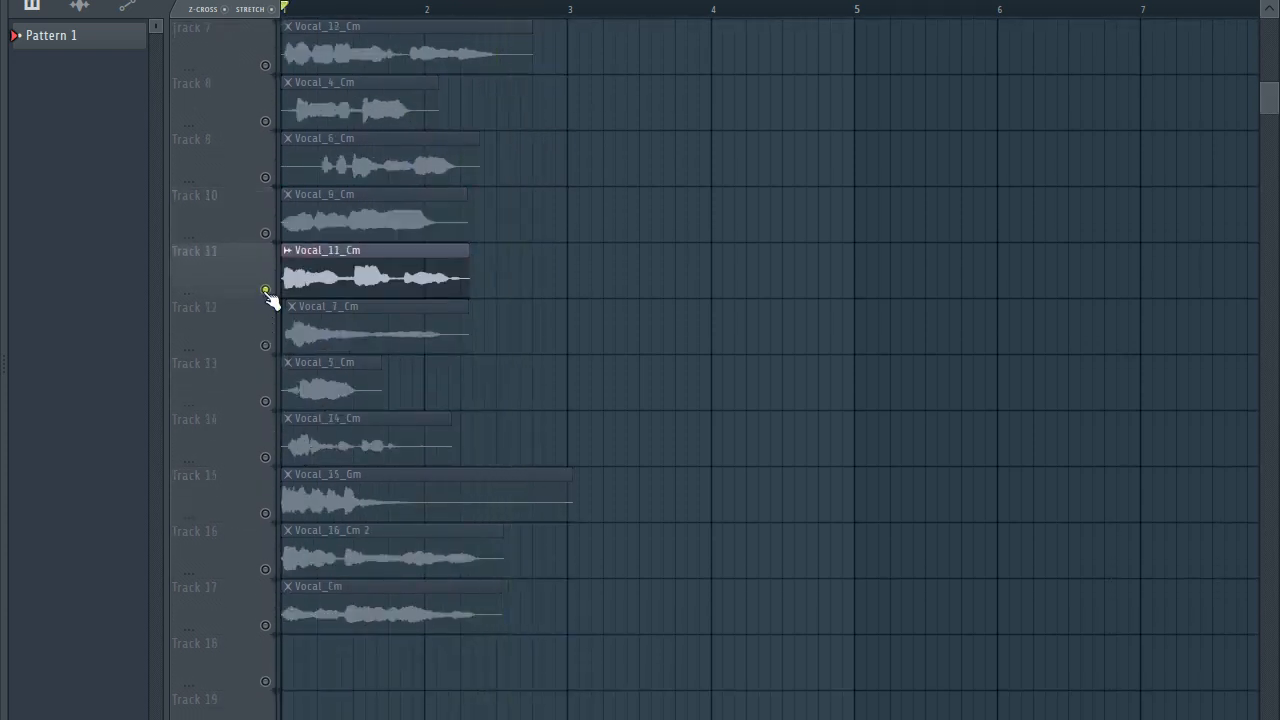